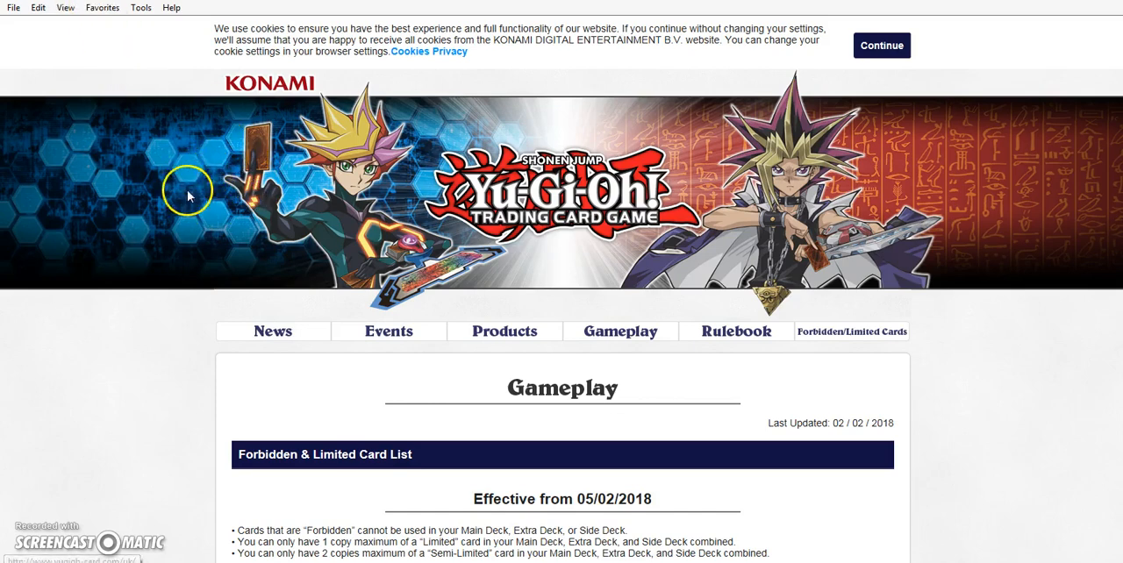
- Dismiss the cookie notice and start reading the Forbidden card table
scroll(down, 3)
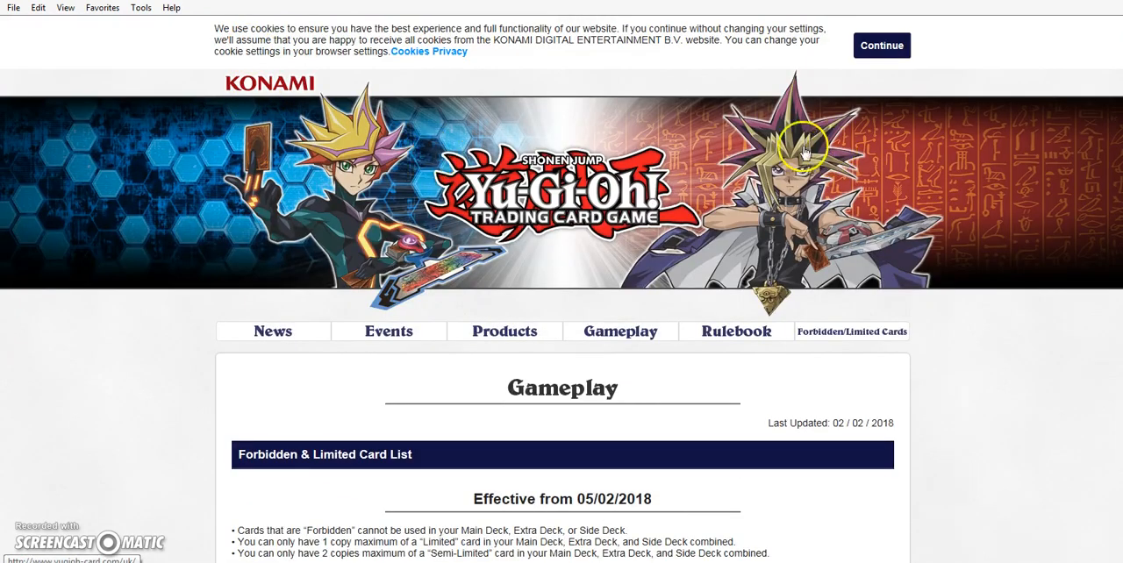
click(881, 44)
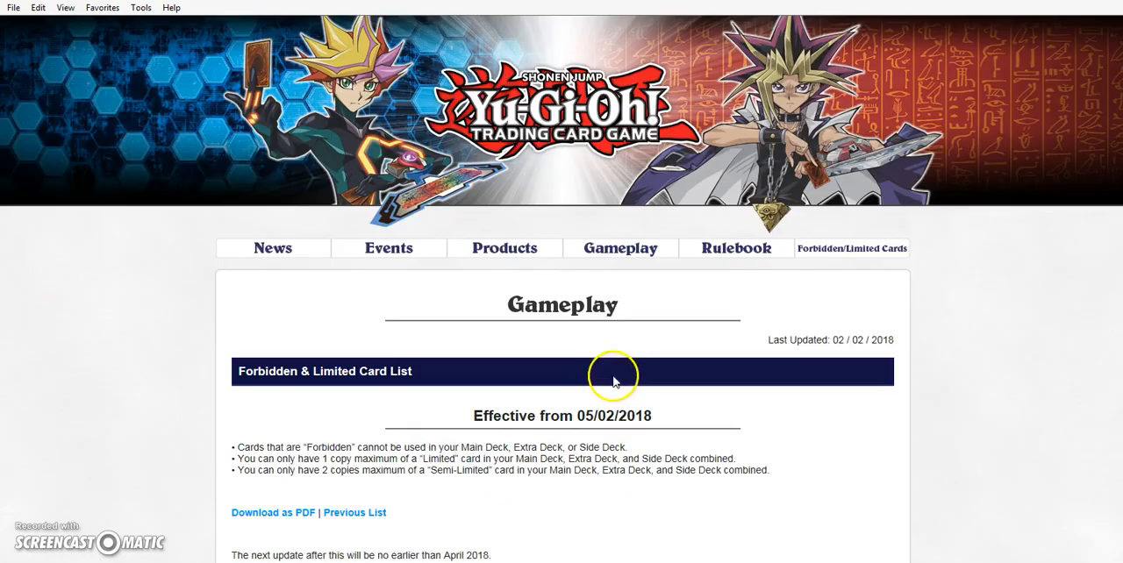
mouse_move(577, 356)
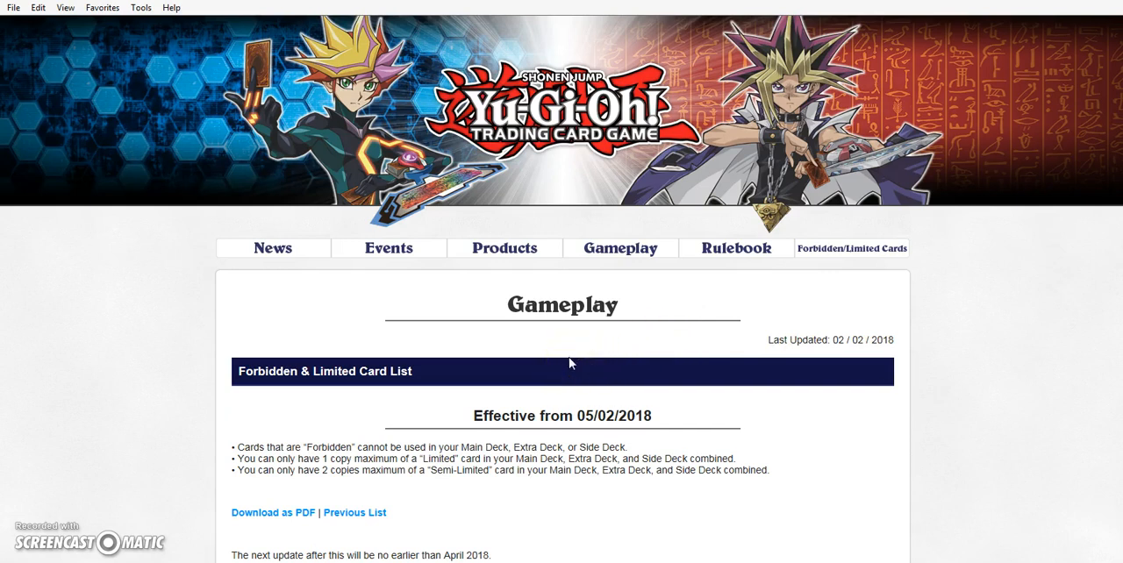
scroll(down, 3)
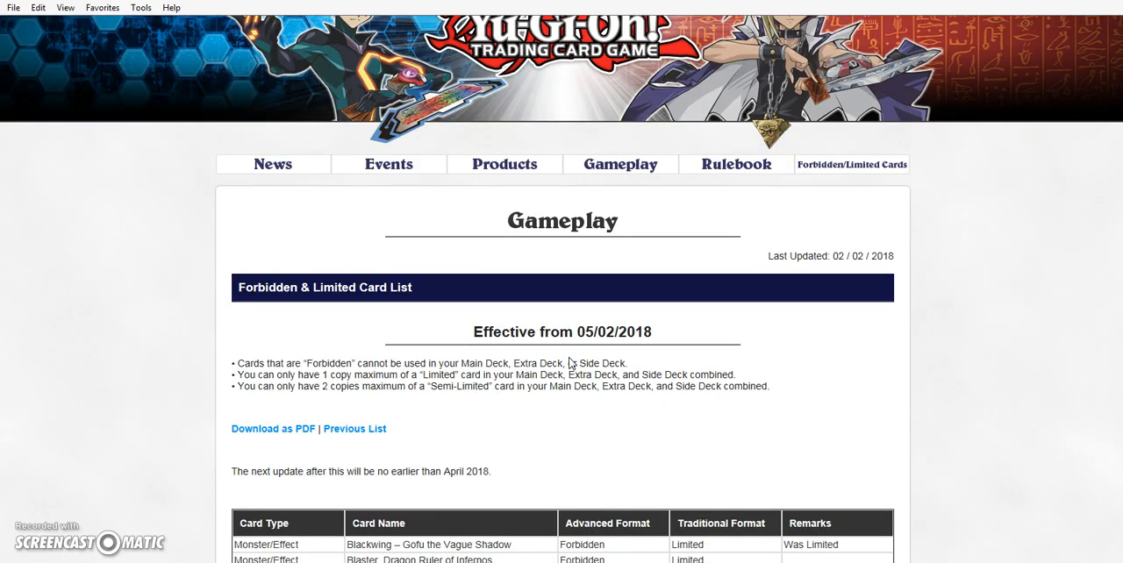
scroll(down, 3)
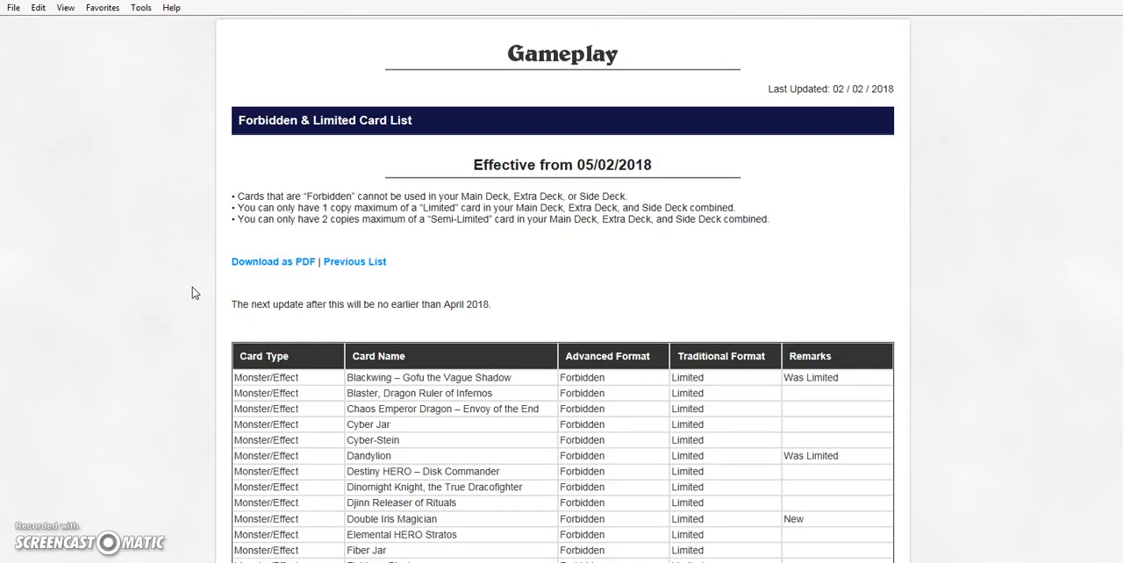
- Read the remaining Forbidden cards, through the Traps, to the Limited monsters
scroll(down, 3)
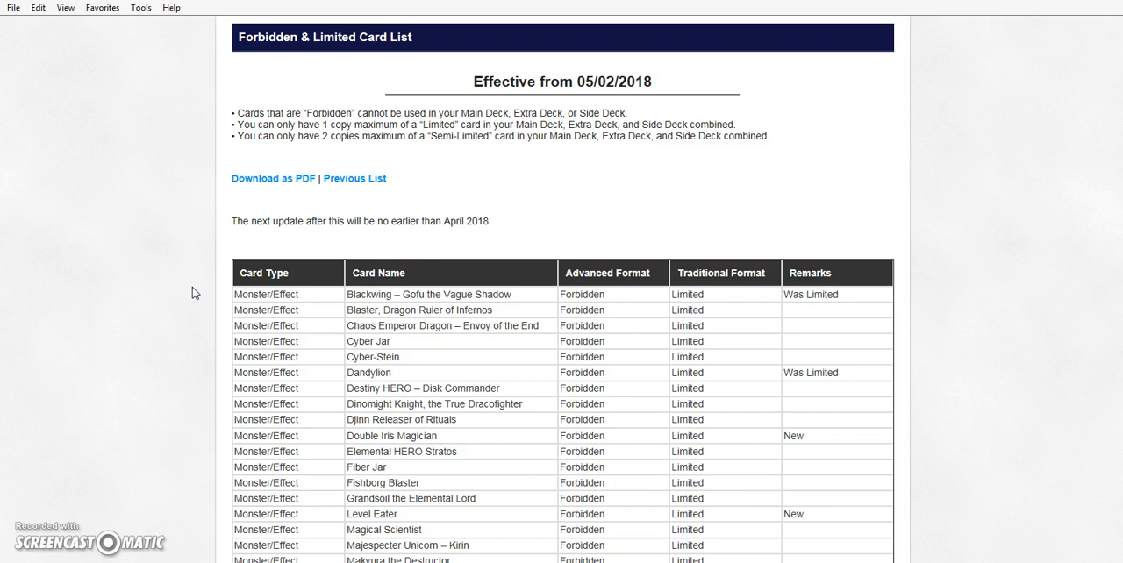
scroll(down, 3)
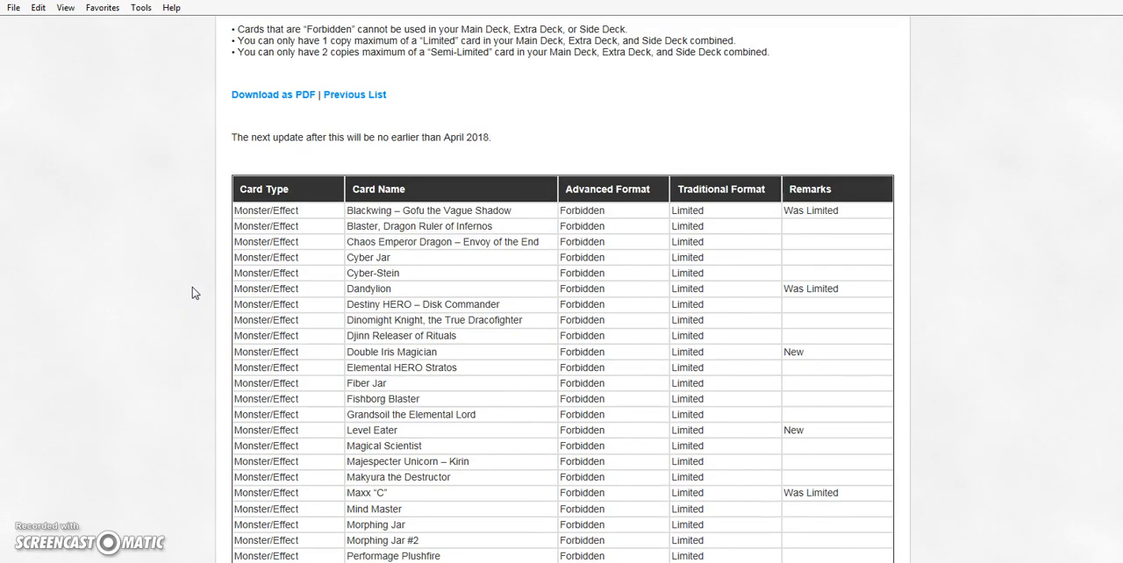
scroll(down, 3)
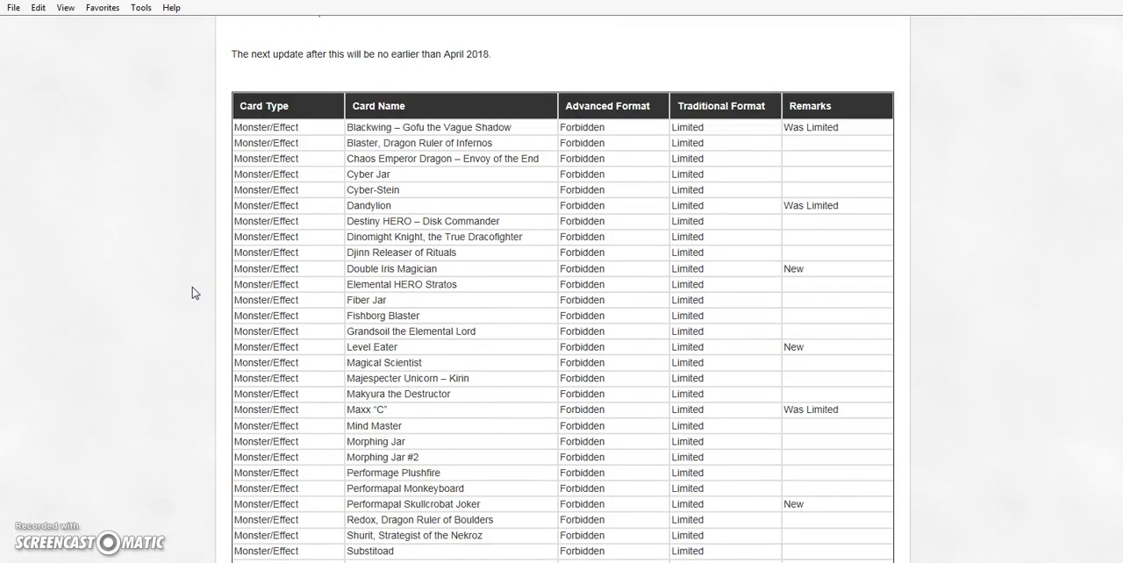
scroll(down, 3)
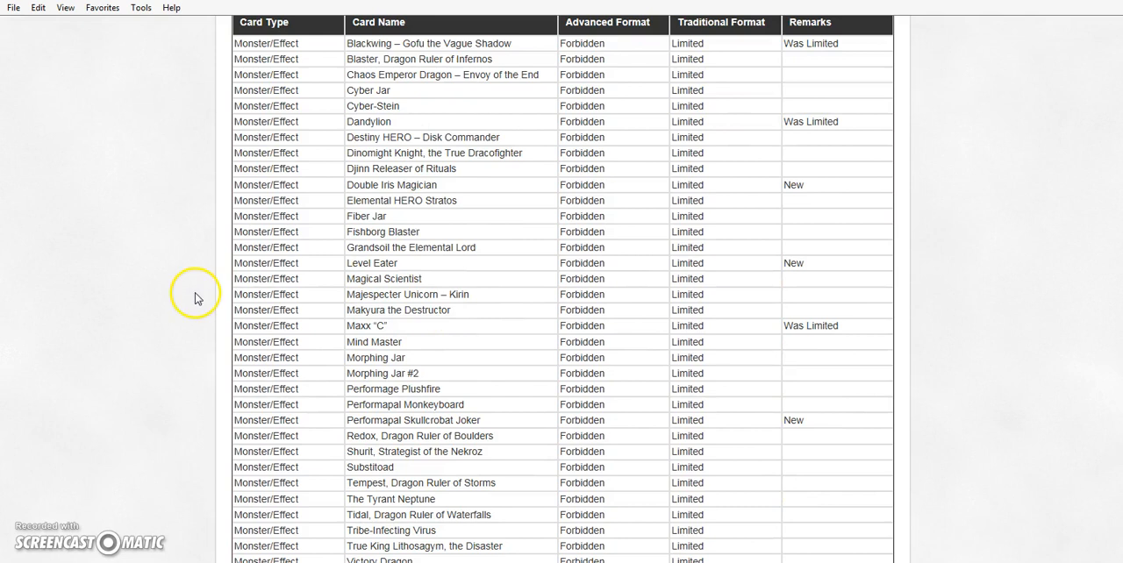
scroll(down, 3)
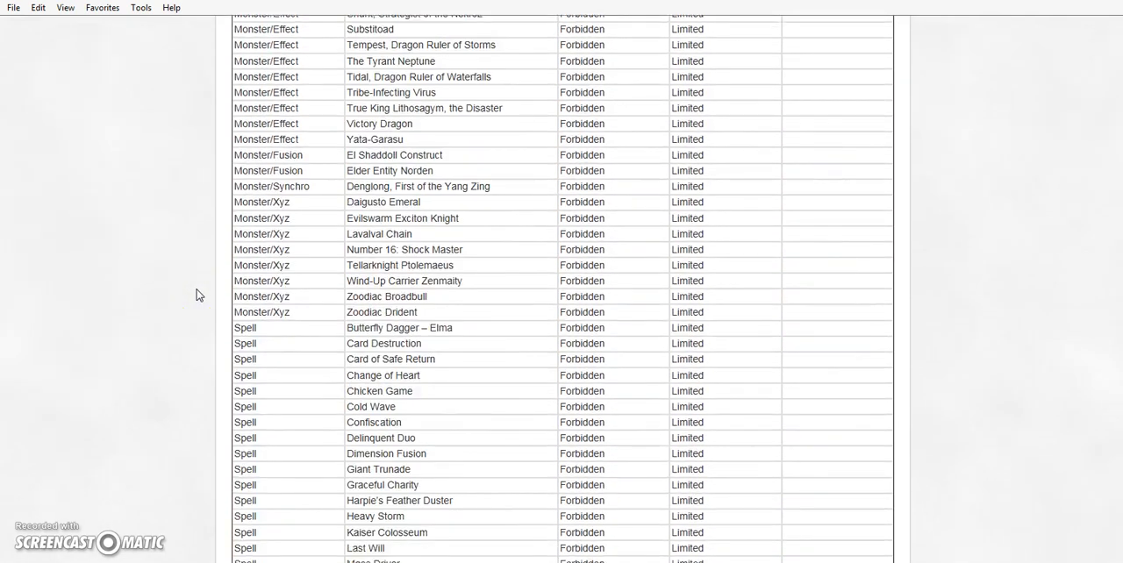
scroll(down, 3)
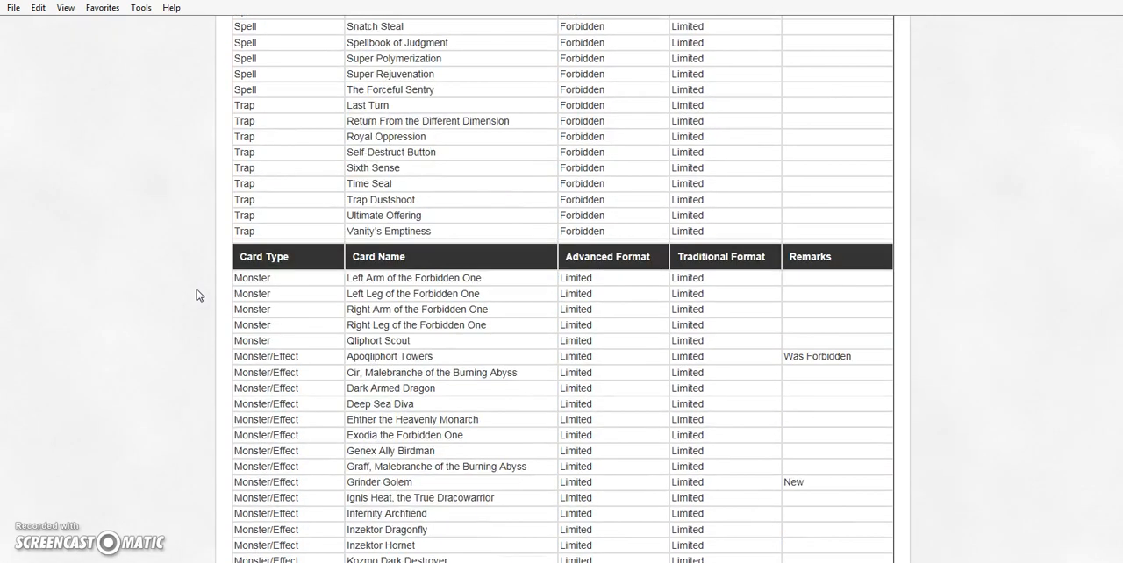
- Read the Limited Monster, Spell and Trap cards down to the Semi-Limited header
scroll(down, 3)
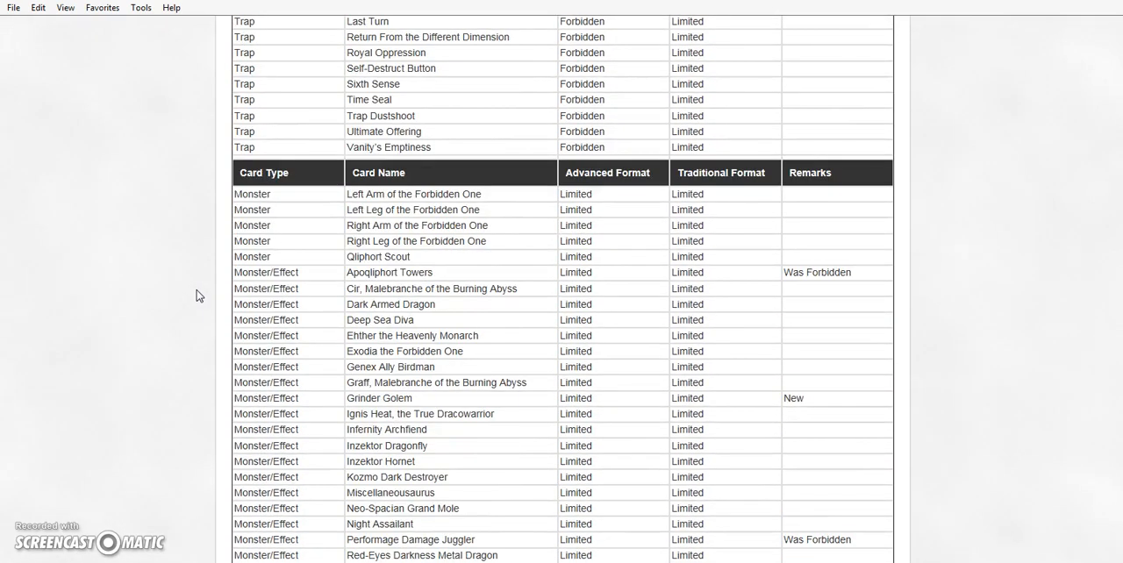
scroll(down, 3)
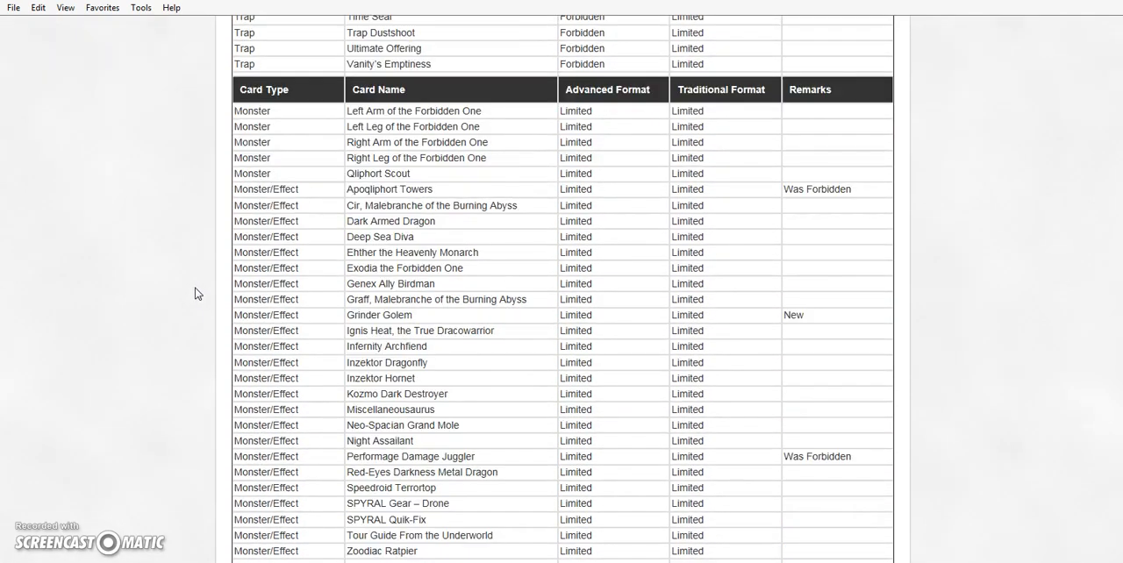
scroll(down, 3)
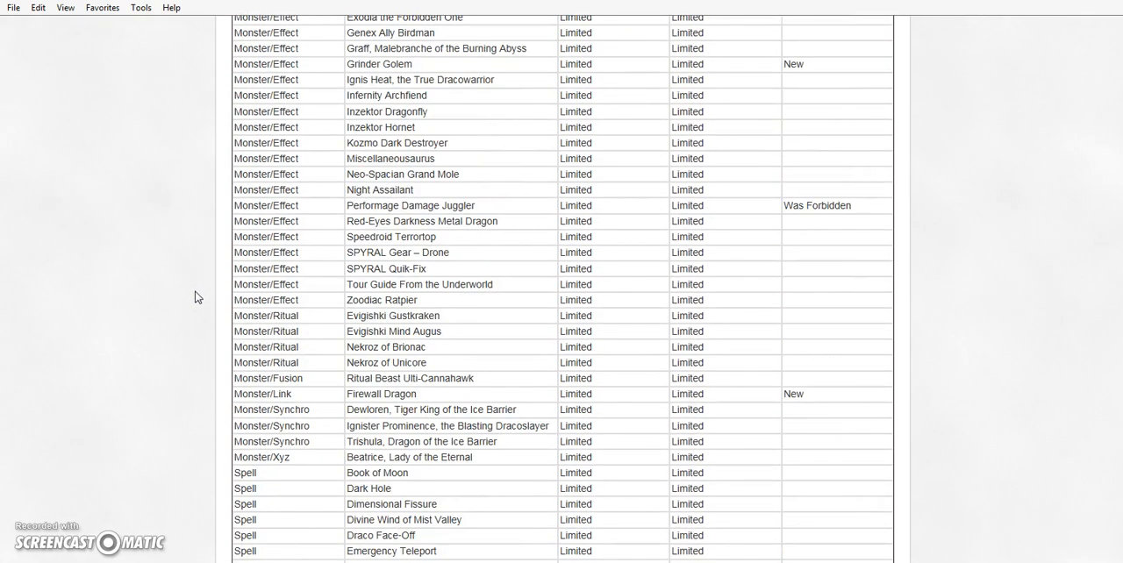
scroll(down, 3)
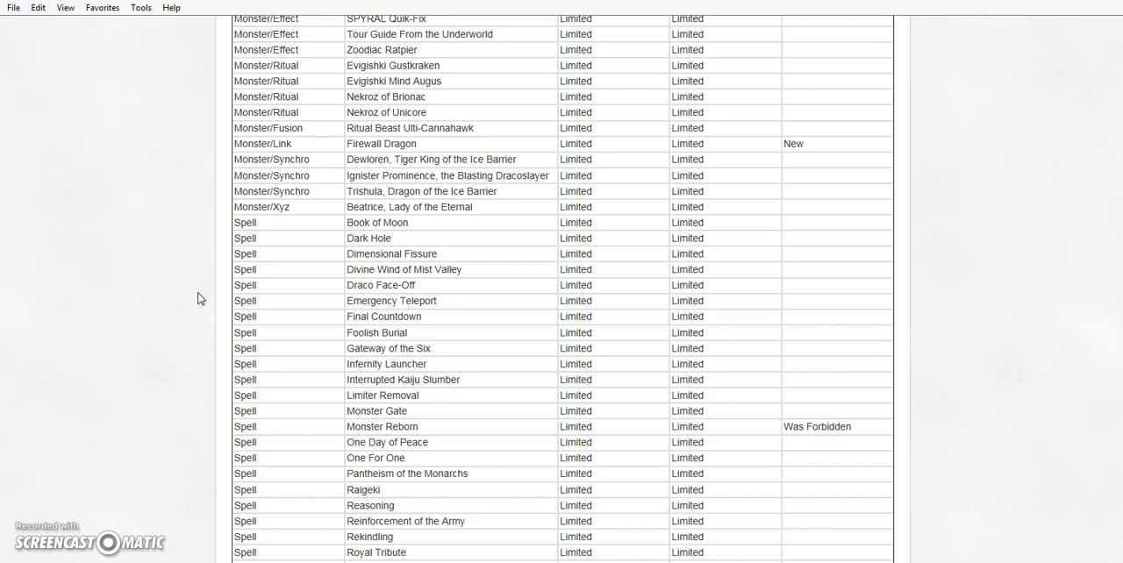
mouse_move(209, 290)
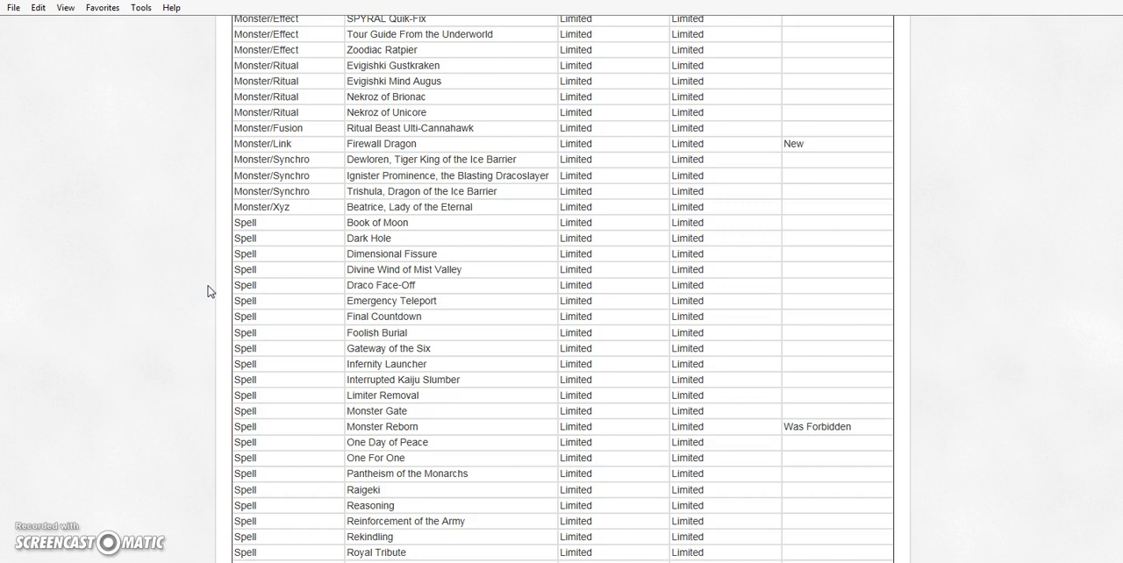
scroll(down, 3)
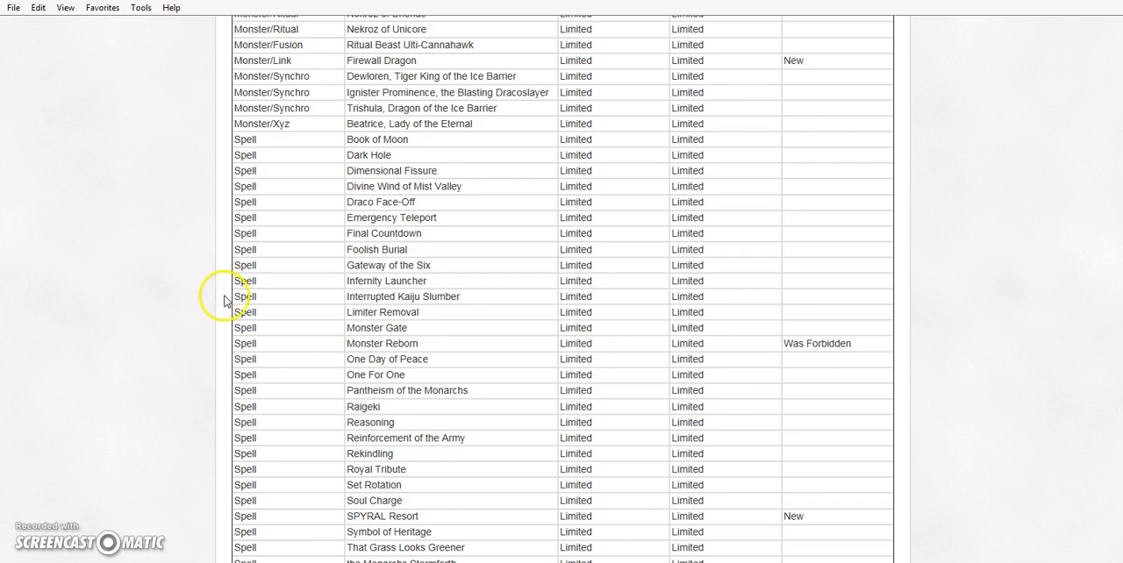
scroll(down, 3)
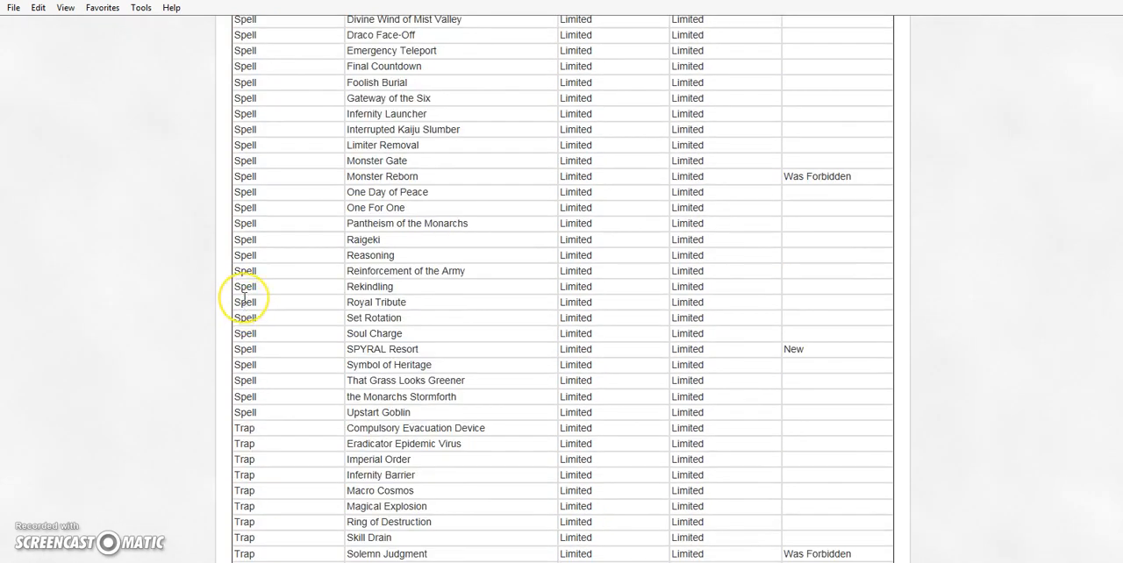
scroll(down, 3)
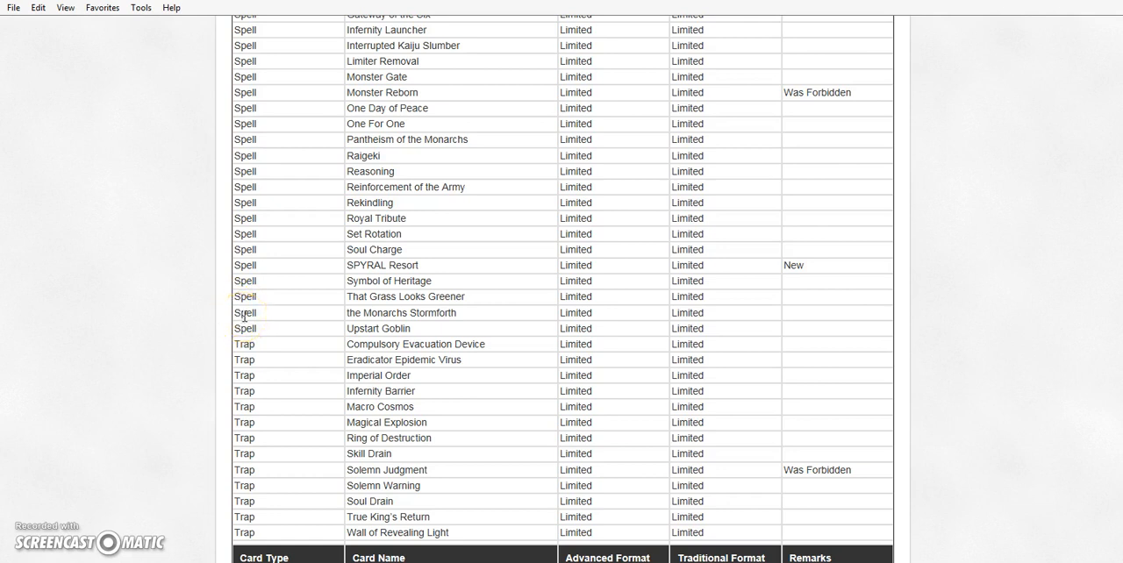
scroll(down, 3)
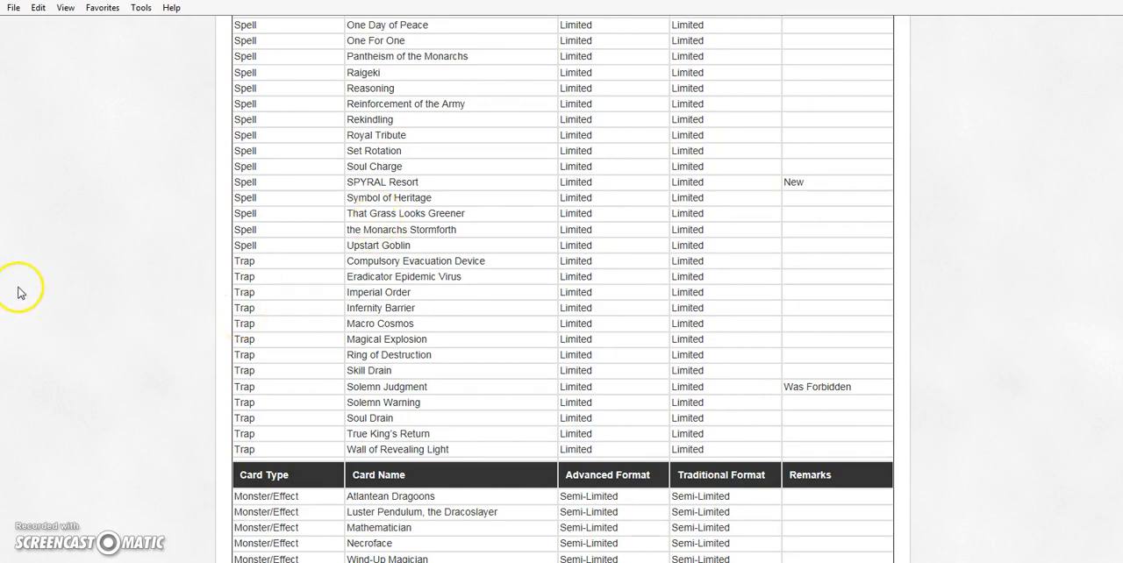
- Read the Semi-Limited and Unlimited tables down to the end of the page
scroll(down, 3)
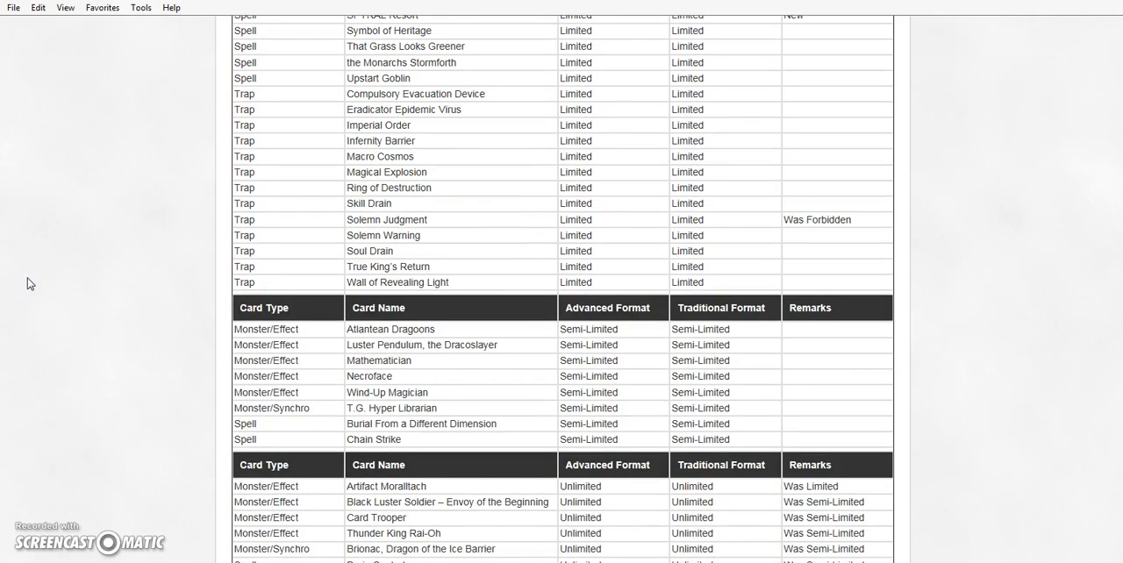
scroll(down, 3)
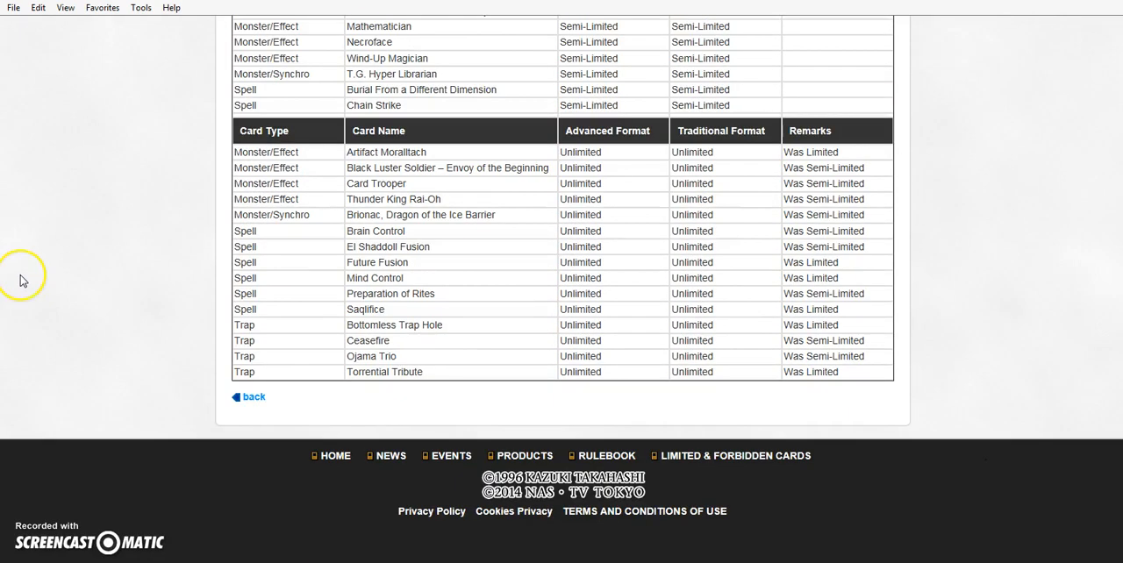
mouse_move(23, 280)
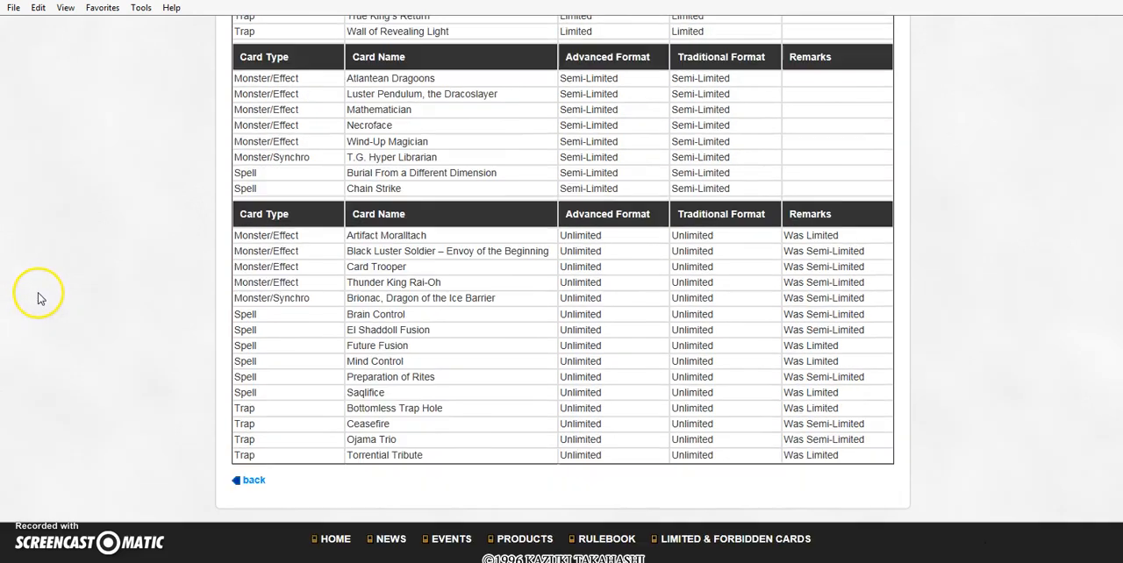
mouse_move(39, 300)
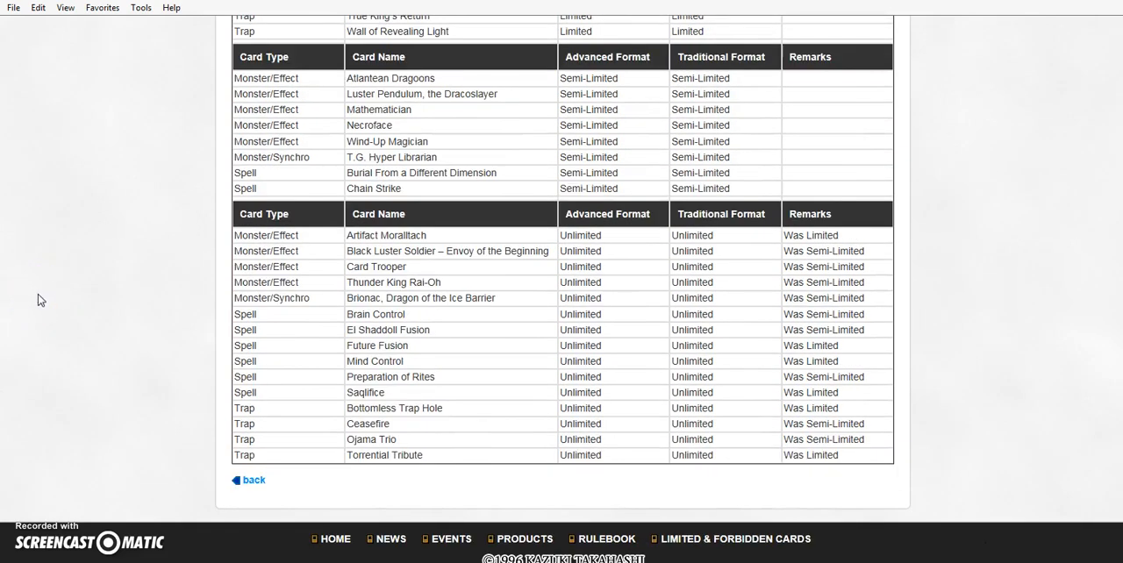
mouse_move(147, 260)
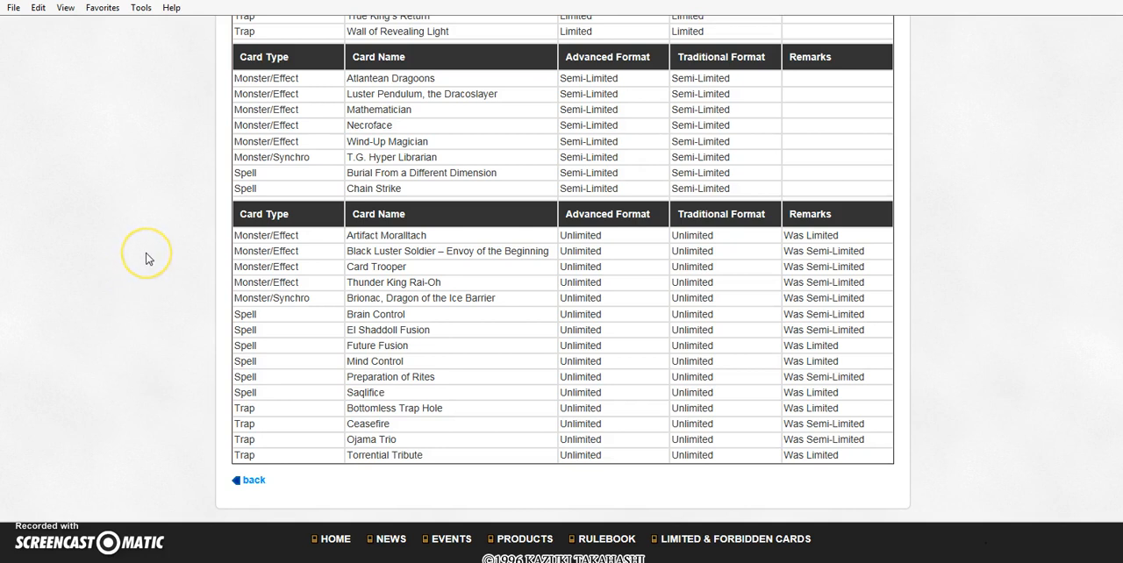
mouse_move(149, 258)
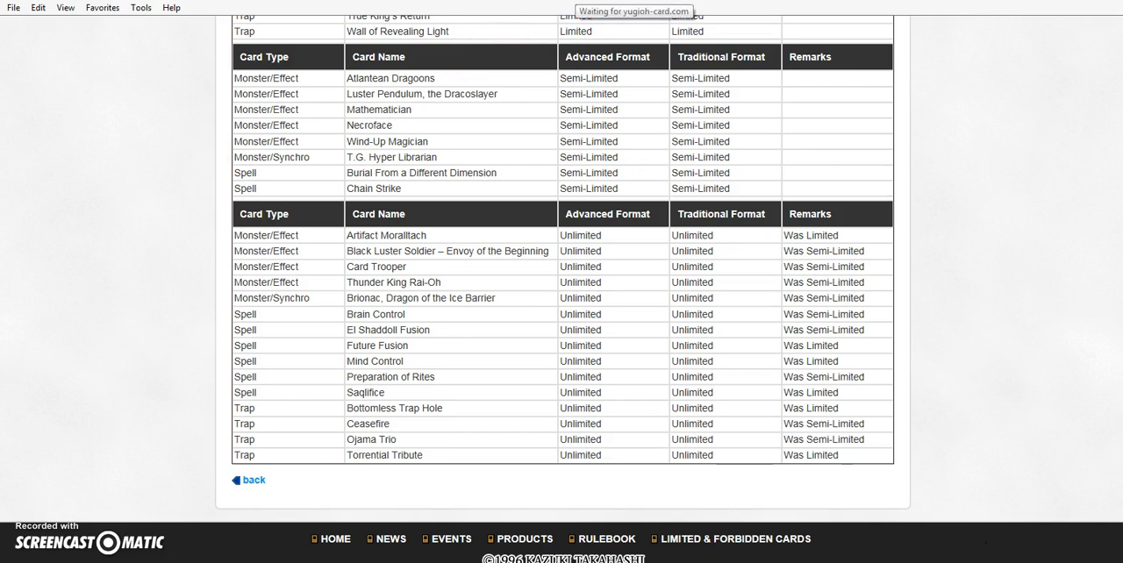
- Follow the Previous List link for the November 6, 2017 list
click(254, 480)
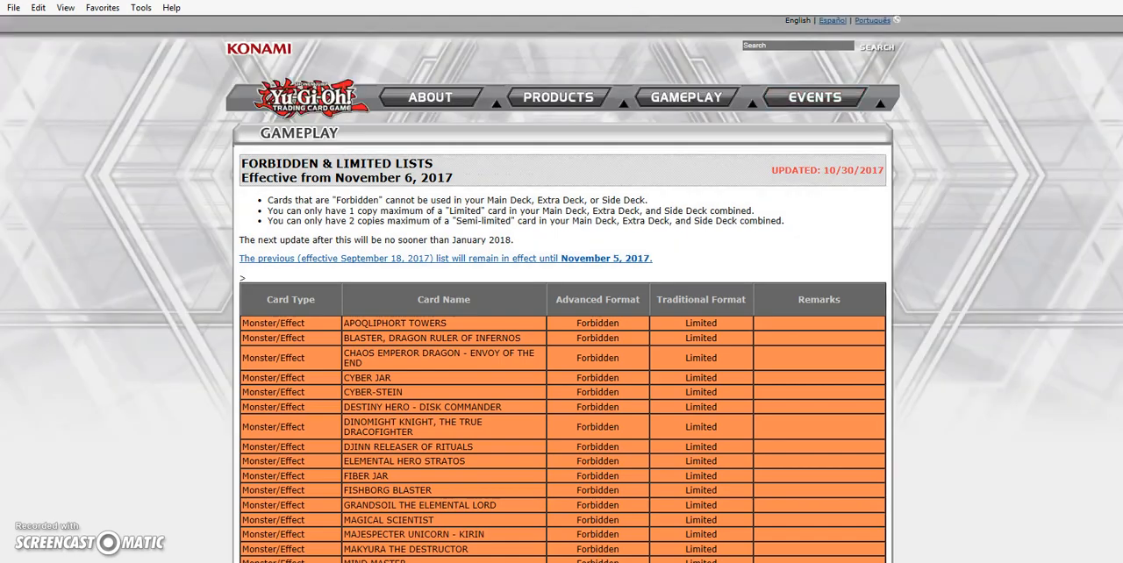
scroll(down, 3)
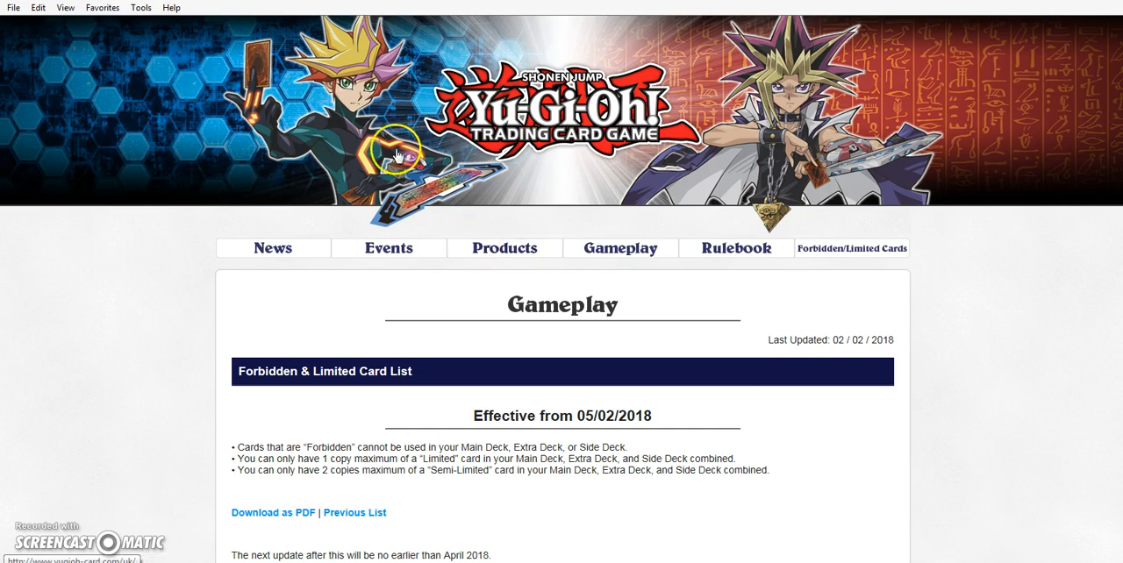
mouse_move(517, 262)
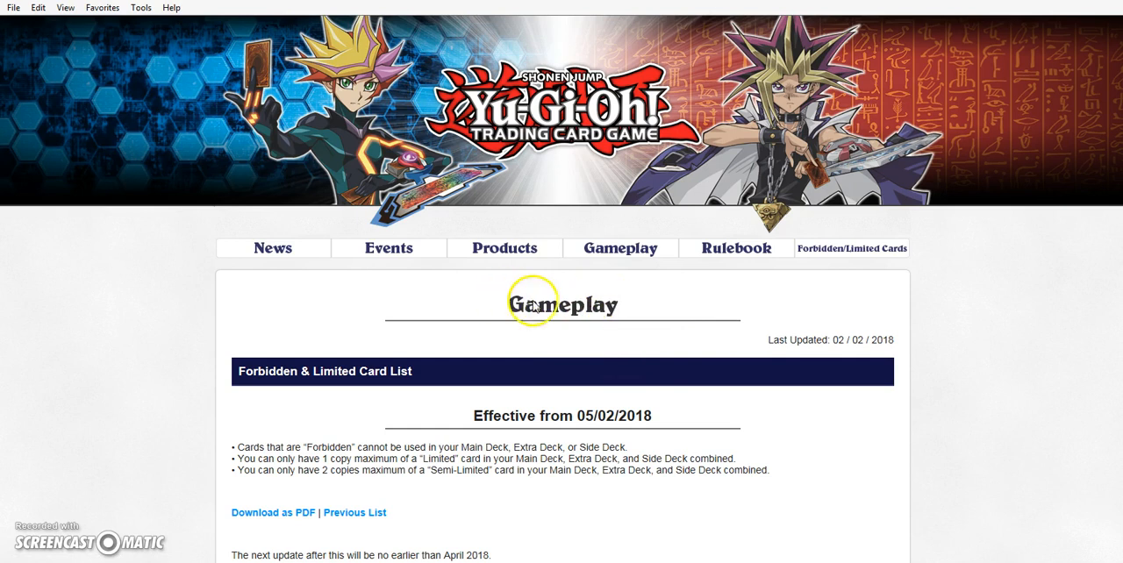
mouse_move(490, 309)
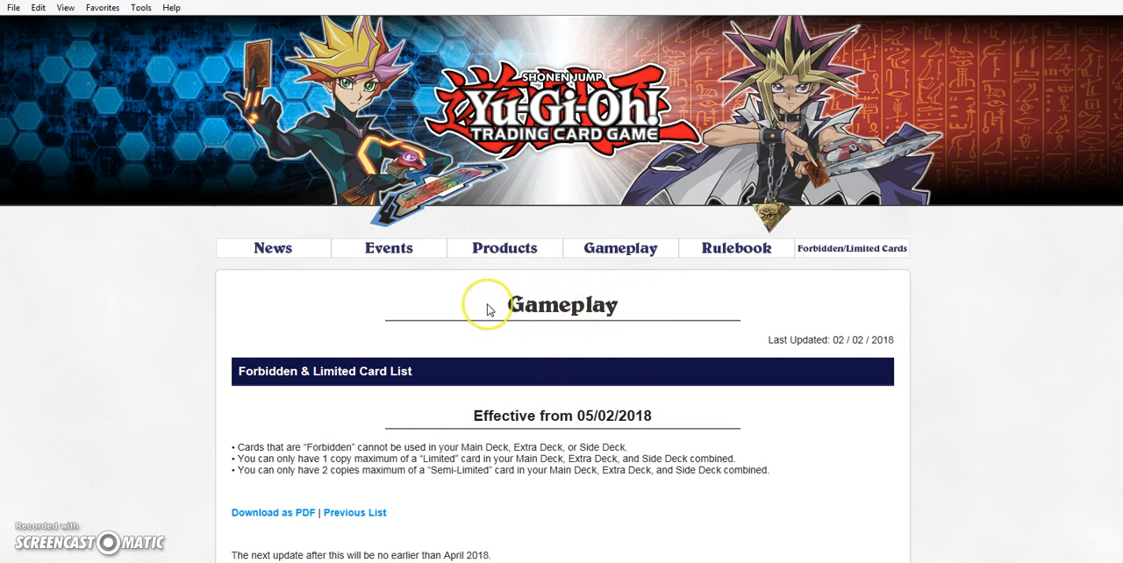